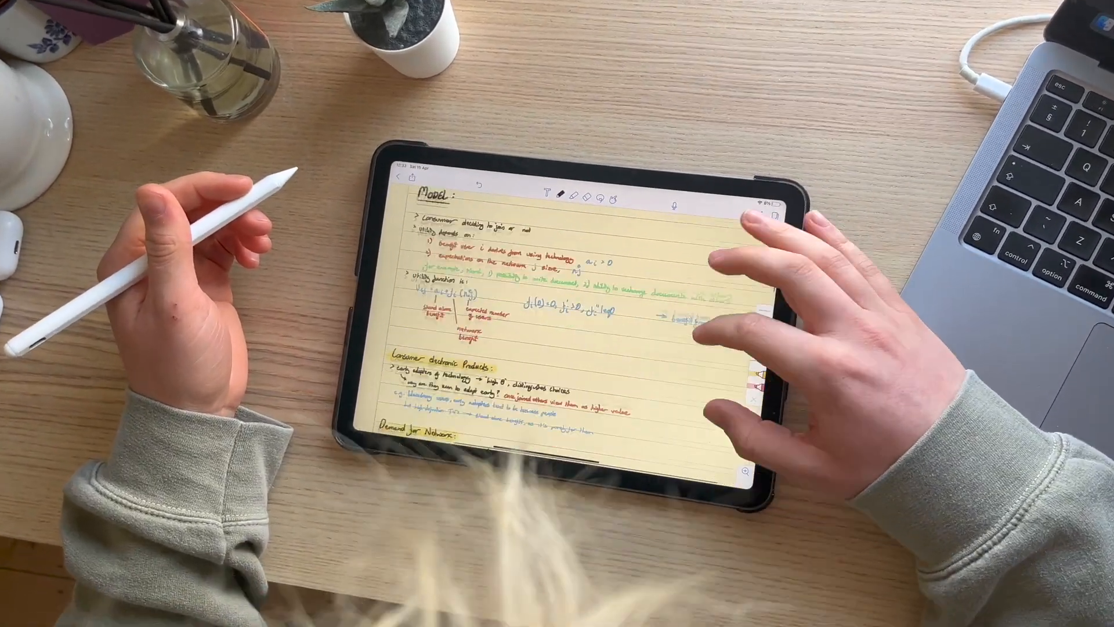
# - Scroll the new blank note dated 17 Apr 2023 before showing its options menu
pyautogui.scroll(-3)
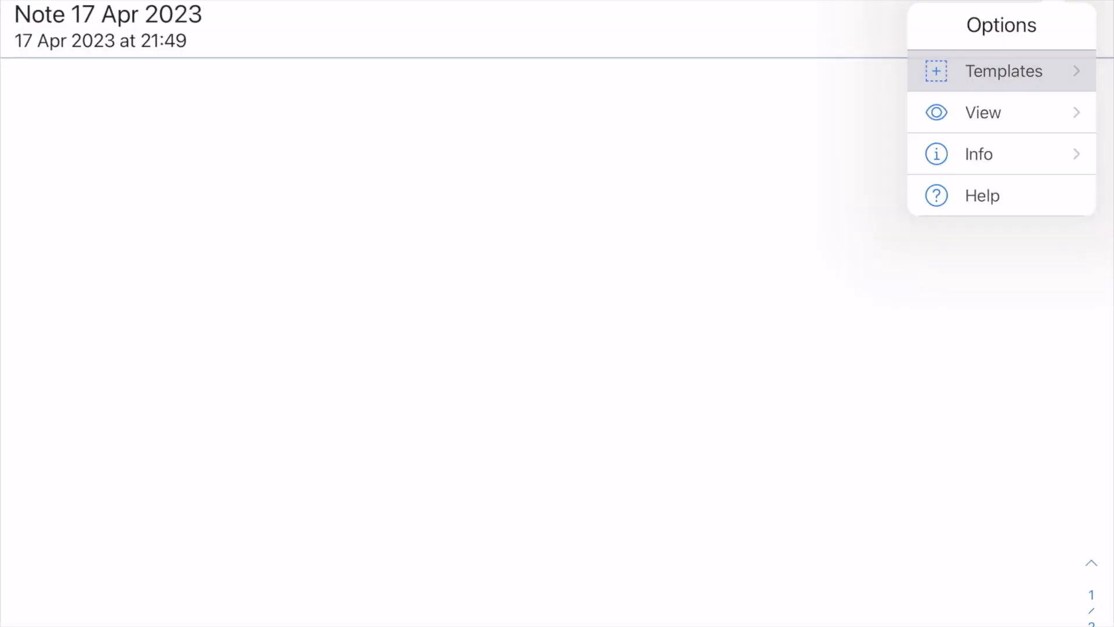
# - Apply the Grid template with the yellow paper colour swatch to the note
pyautogui.click(1002, 70)
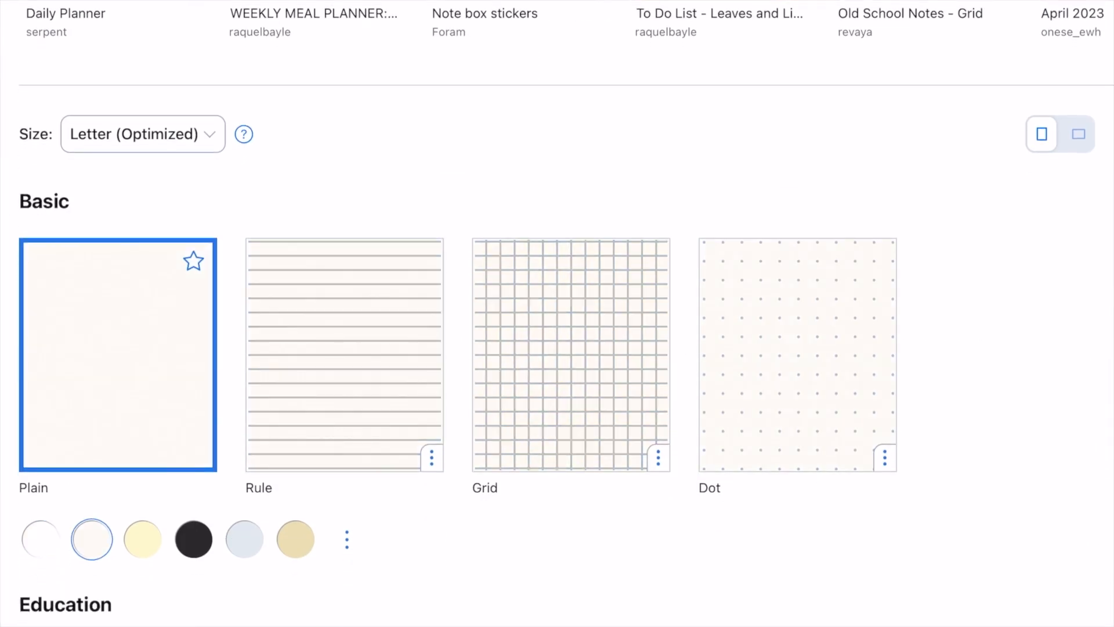
pyautogui.click(244, 538)
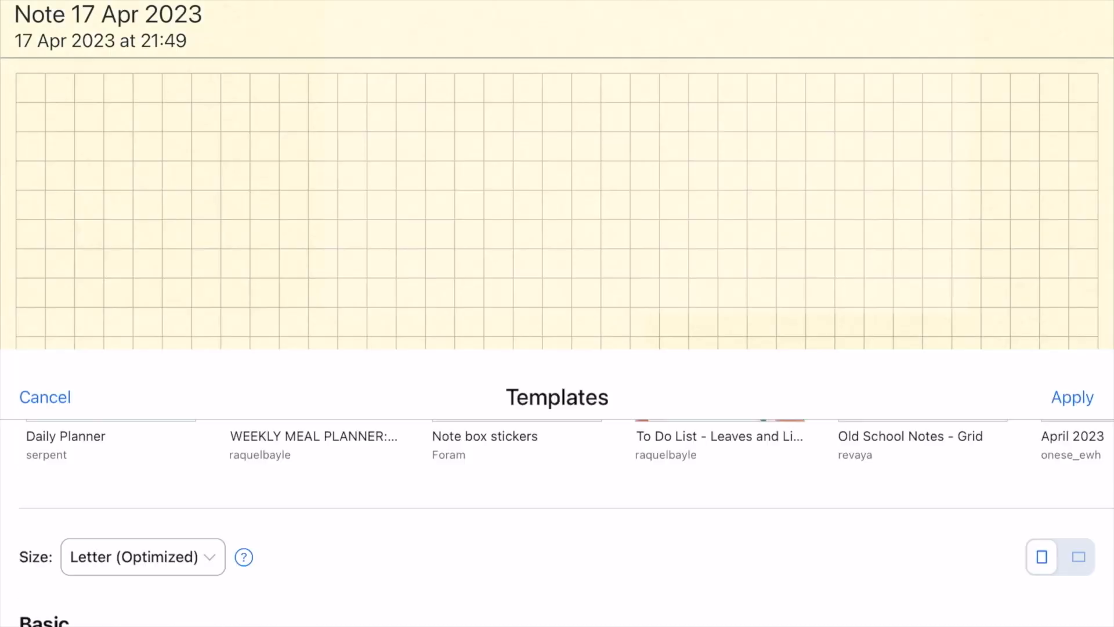
pyautogui.click(46, 397)
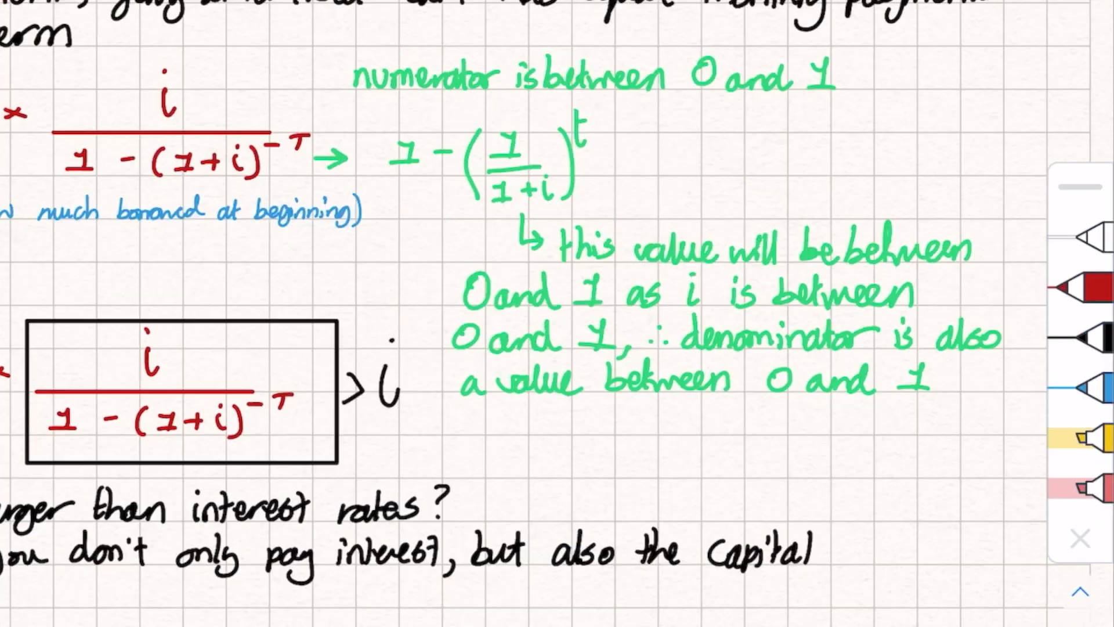
pyautogui.click(1098, 287)
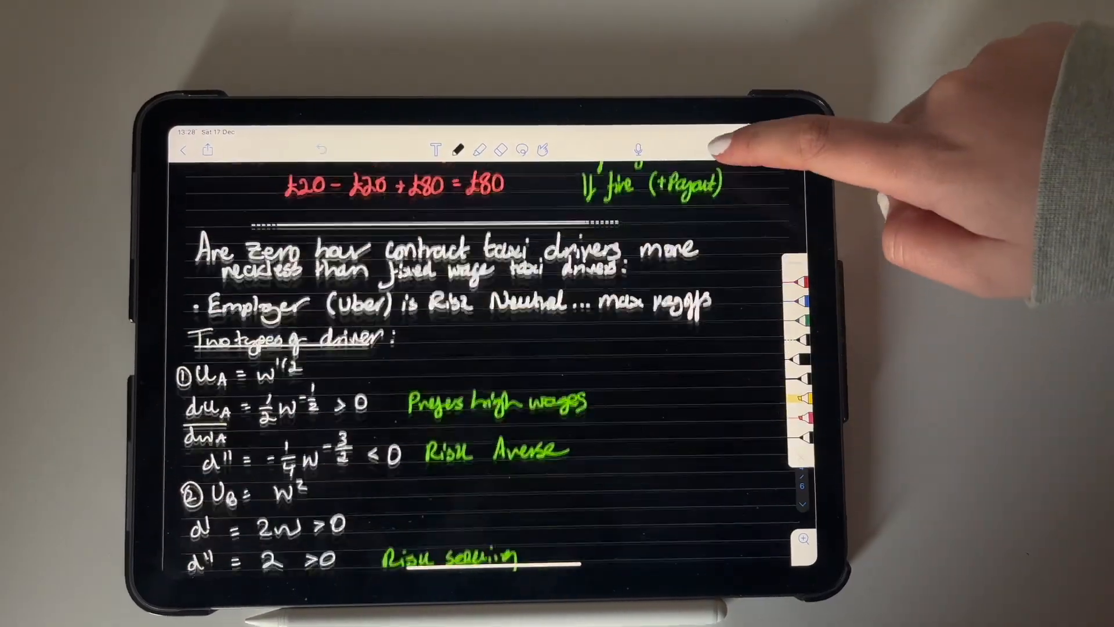
pyautogui.scroll(-3)
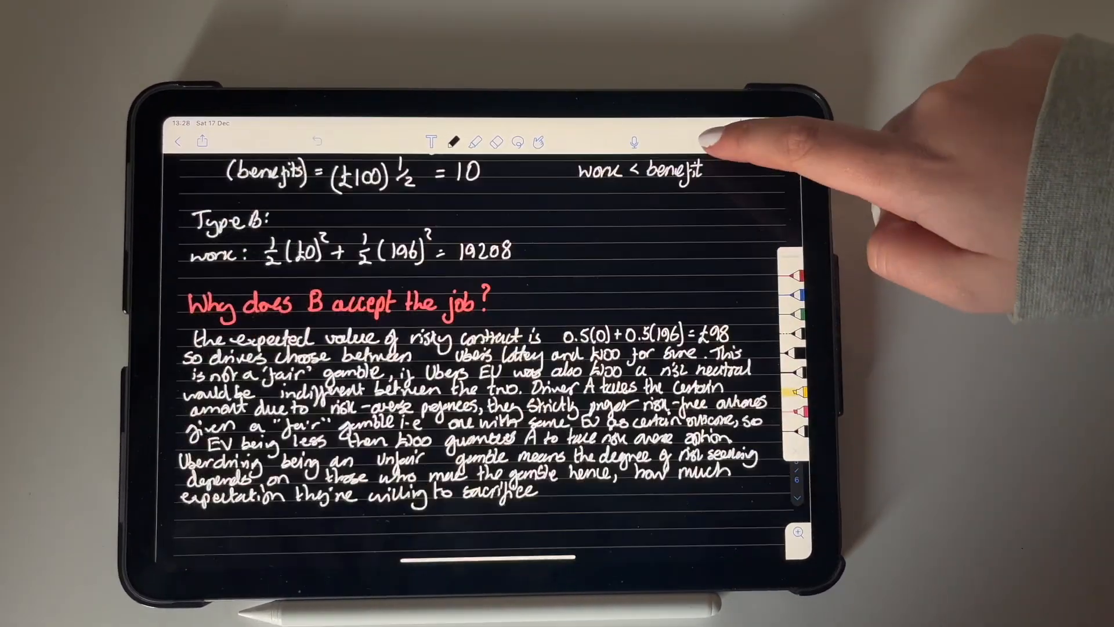